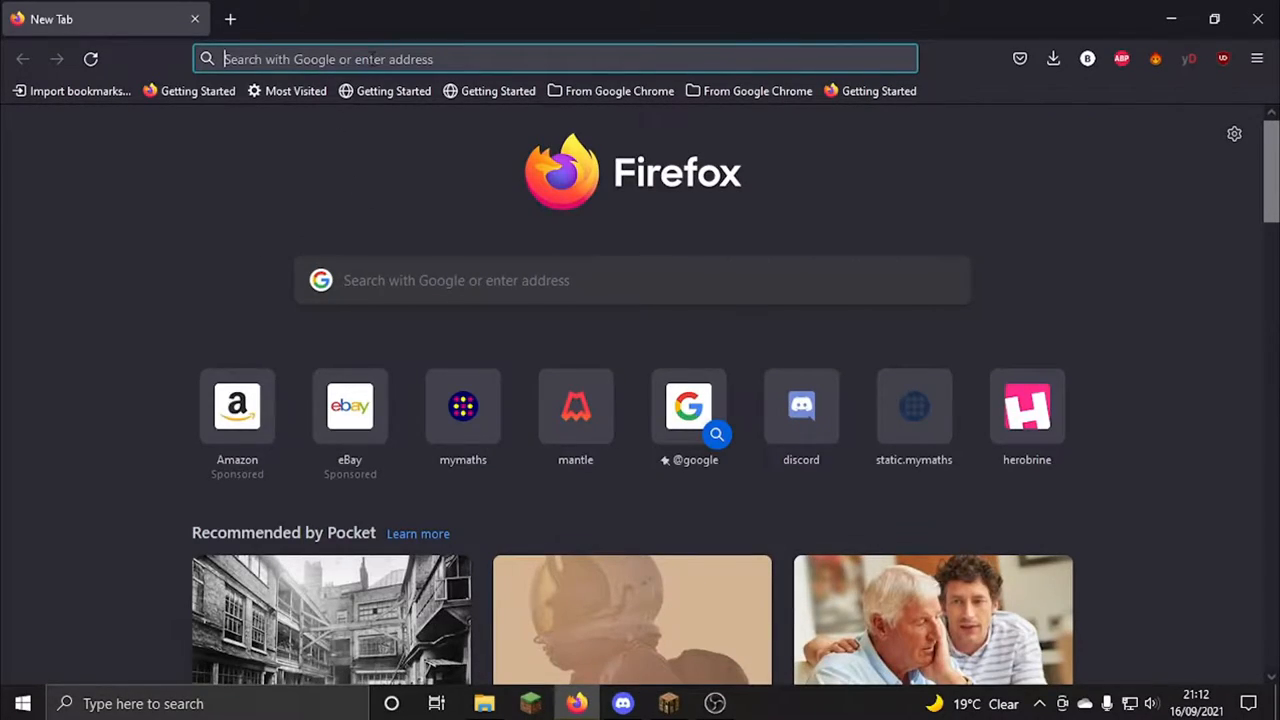
Go to mantle.gg in Firefox and choose Sign in with Google.
{"action": "type", "text": "mantle.gg/login"}
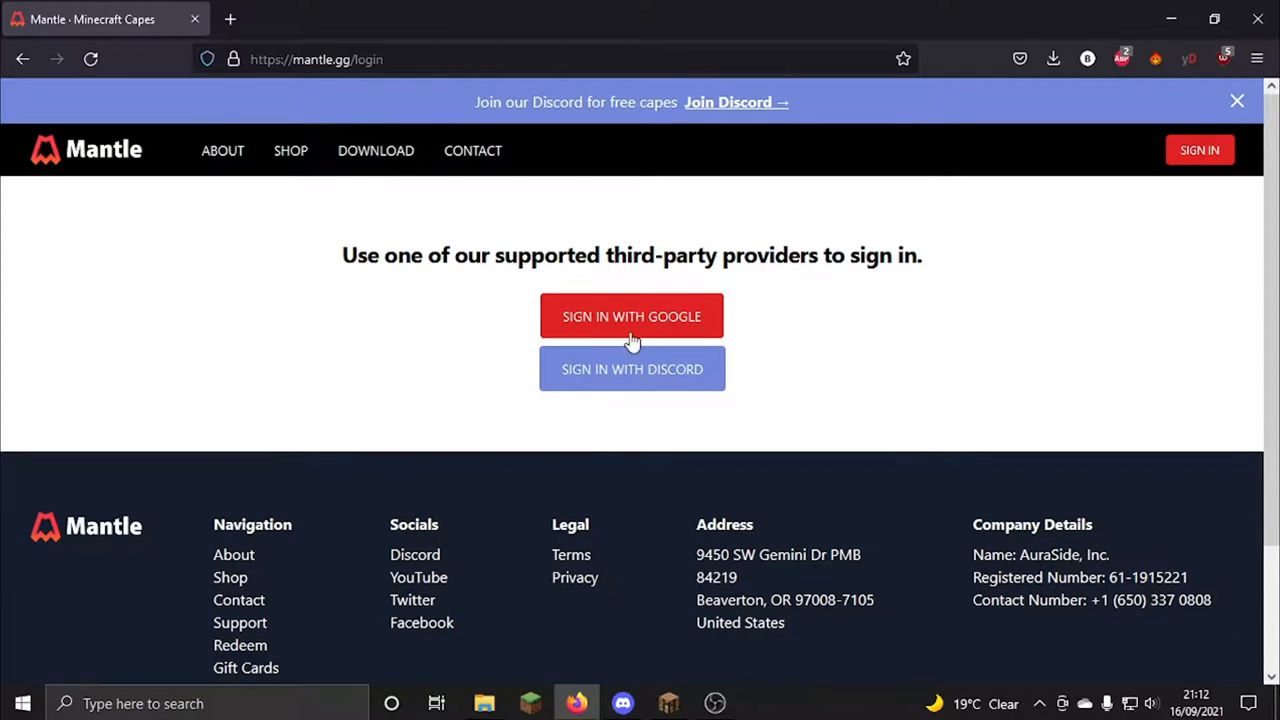
{"action": "left_click", "coordinate": [631, 316]}
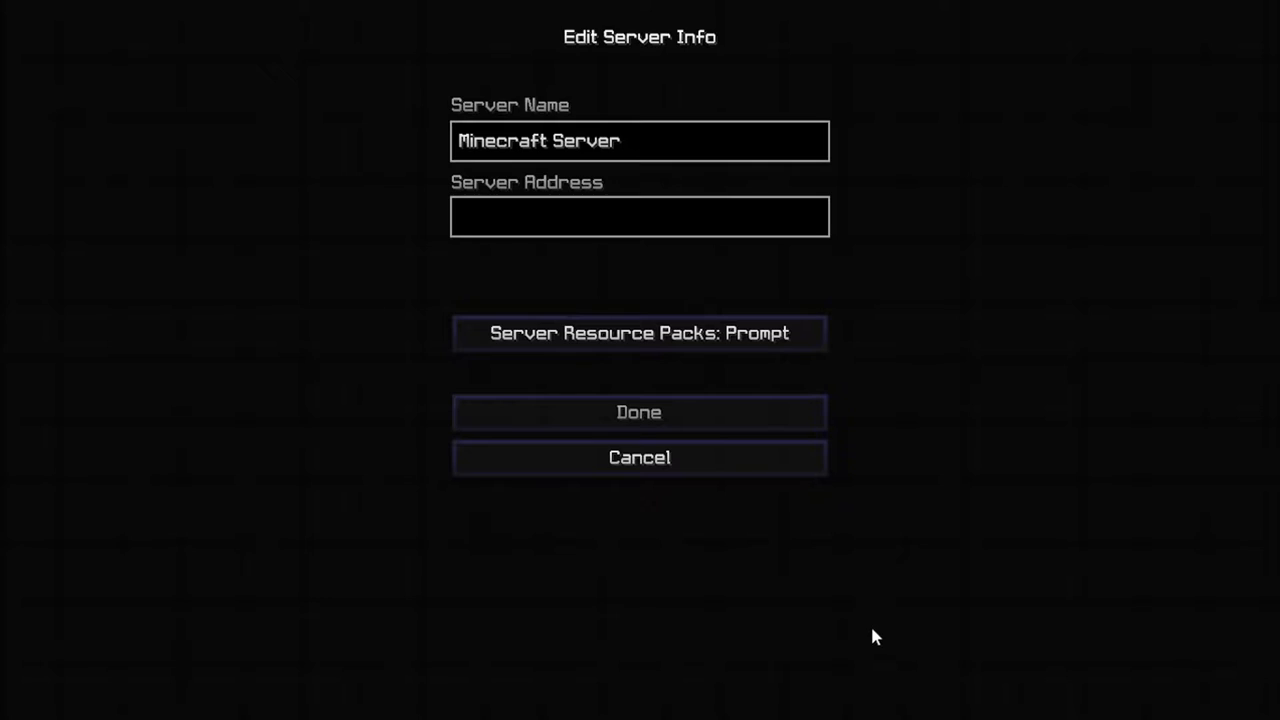
Add and join the mc.mantle.gg server, then open its Mantle account-link page.
{"action": "type", "text": "mc.mantle.gg"}
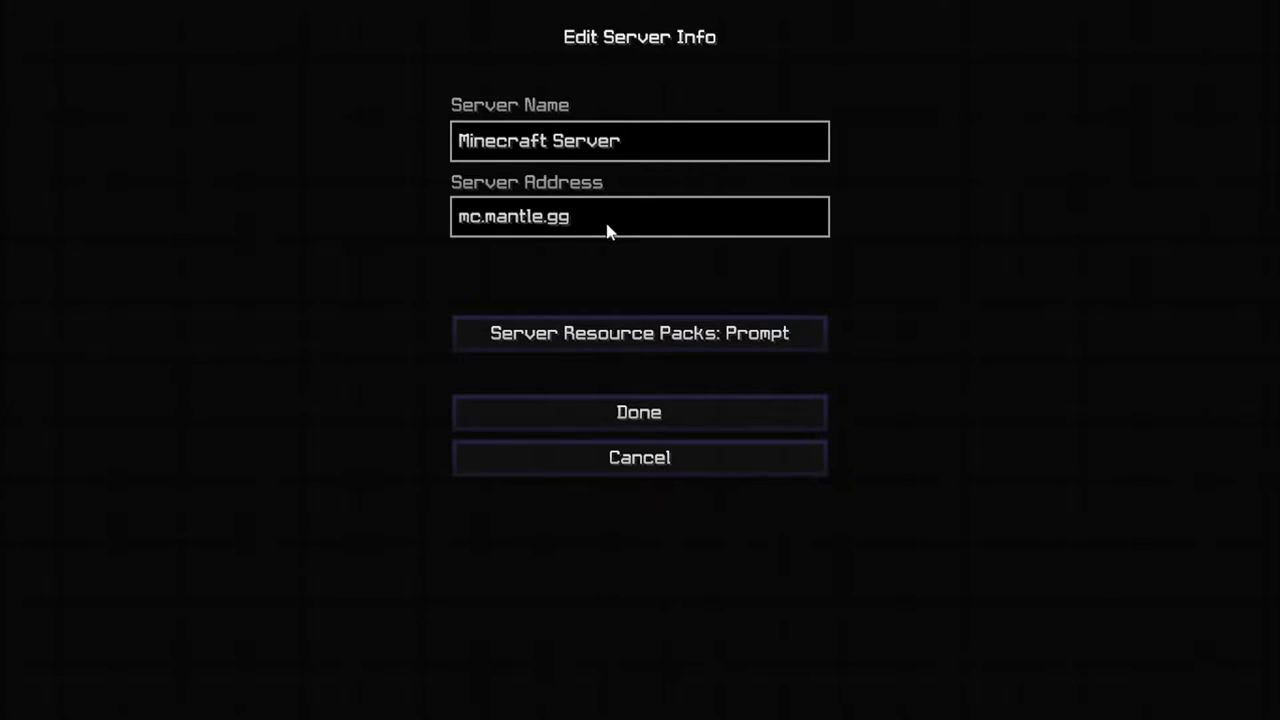
{"action": "mouse_move", "coordinate": [639, 412]}
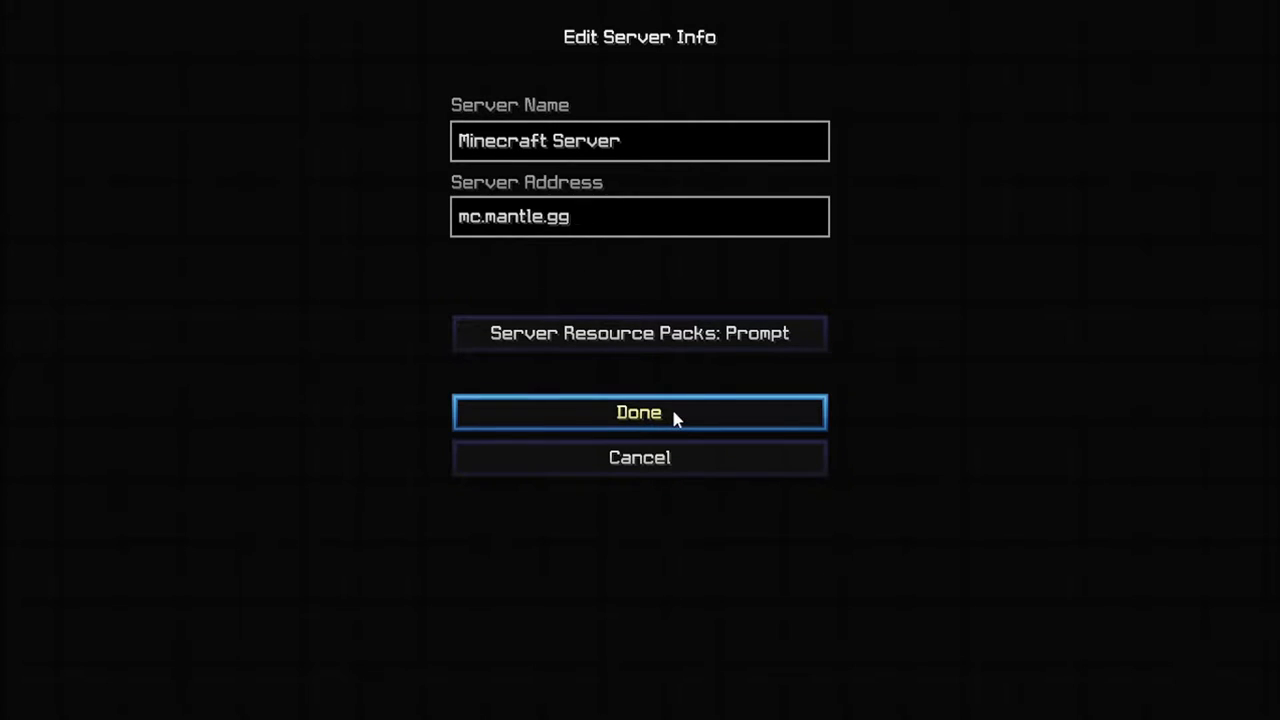
{"action": "left_click", "coordinate": [639, 412]}
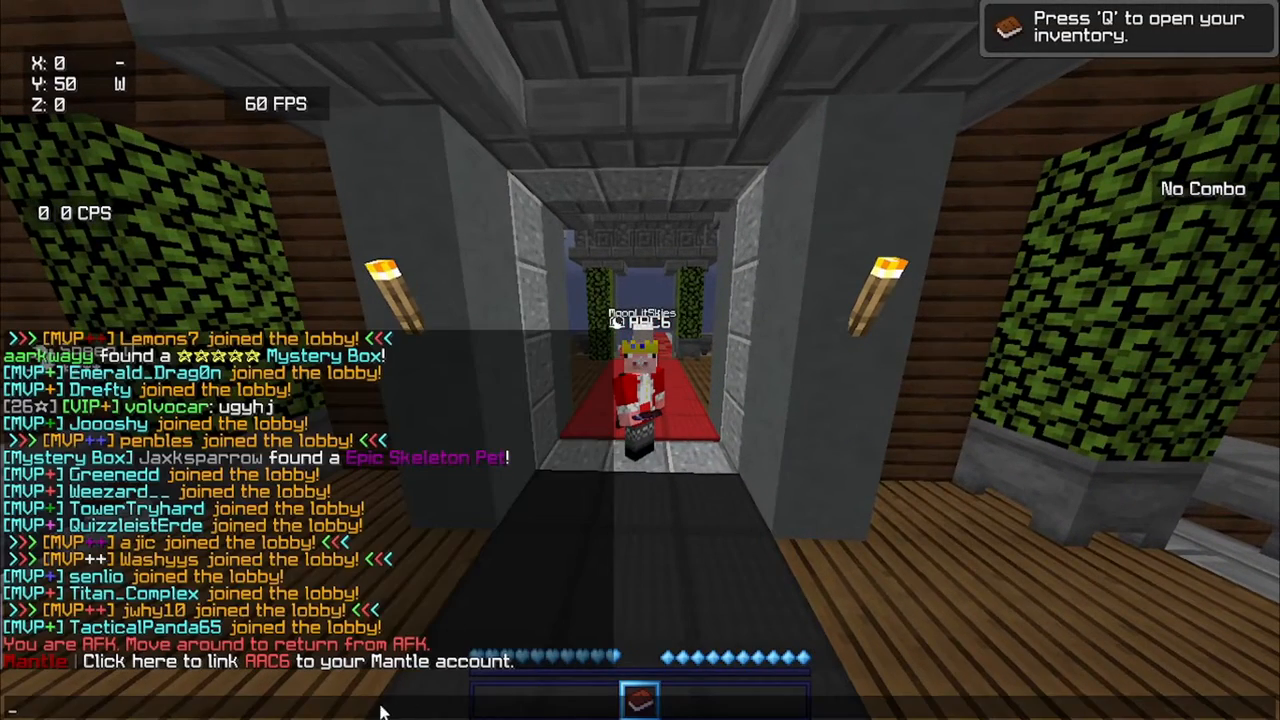
{"action": "left_click", "coordinate": [160, 661]}
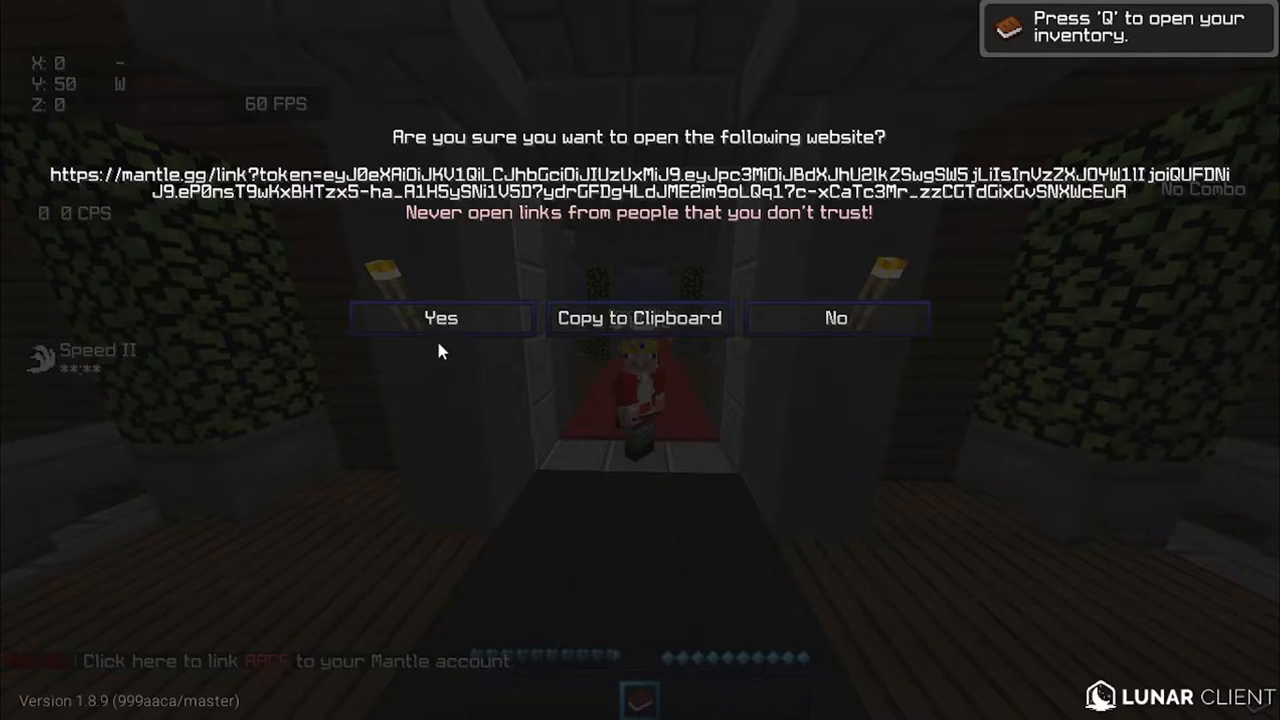
{"action": "left_click", "coordinate": [440, 318]}
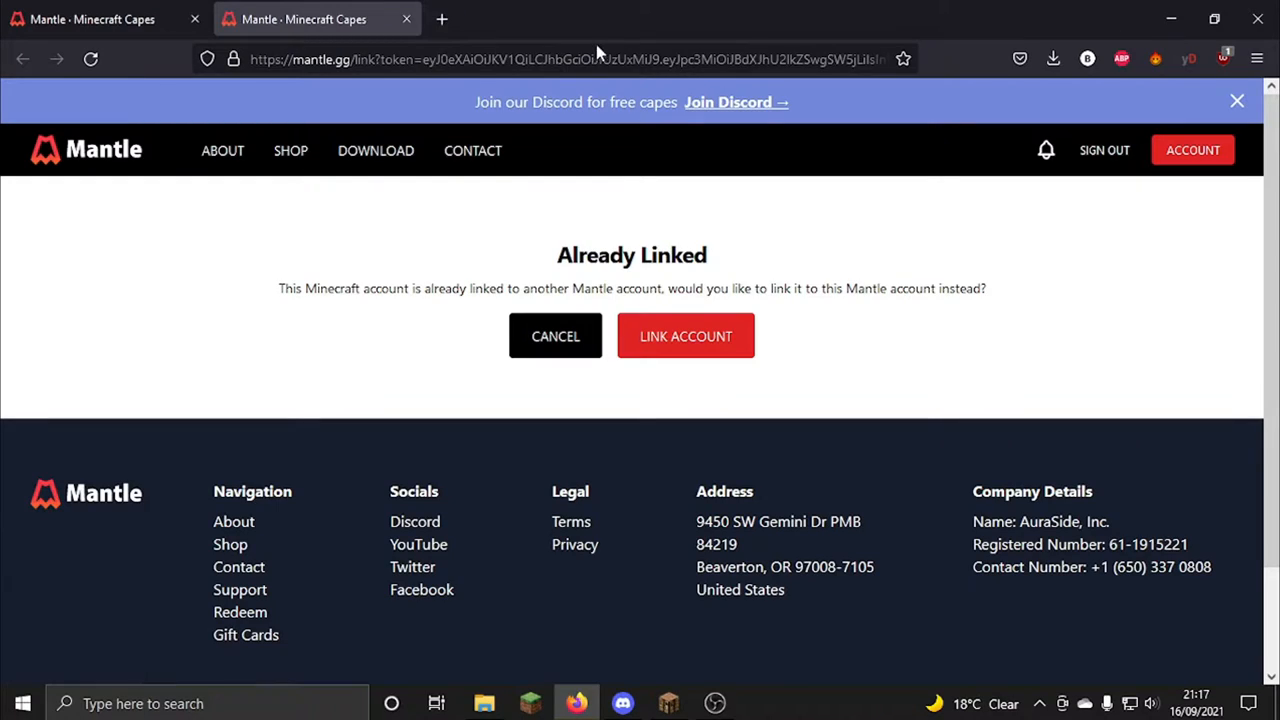
{"action": "mouse_move", "coordinate": [548, 147]}
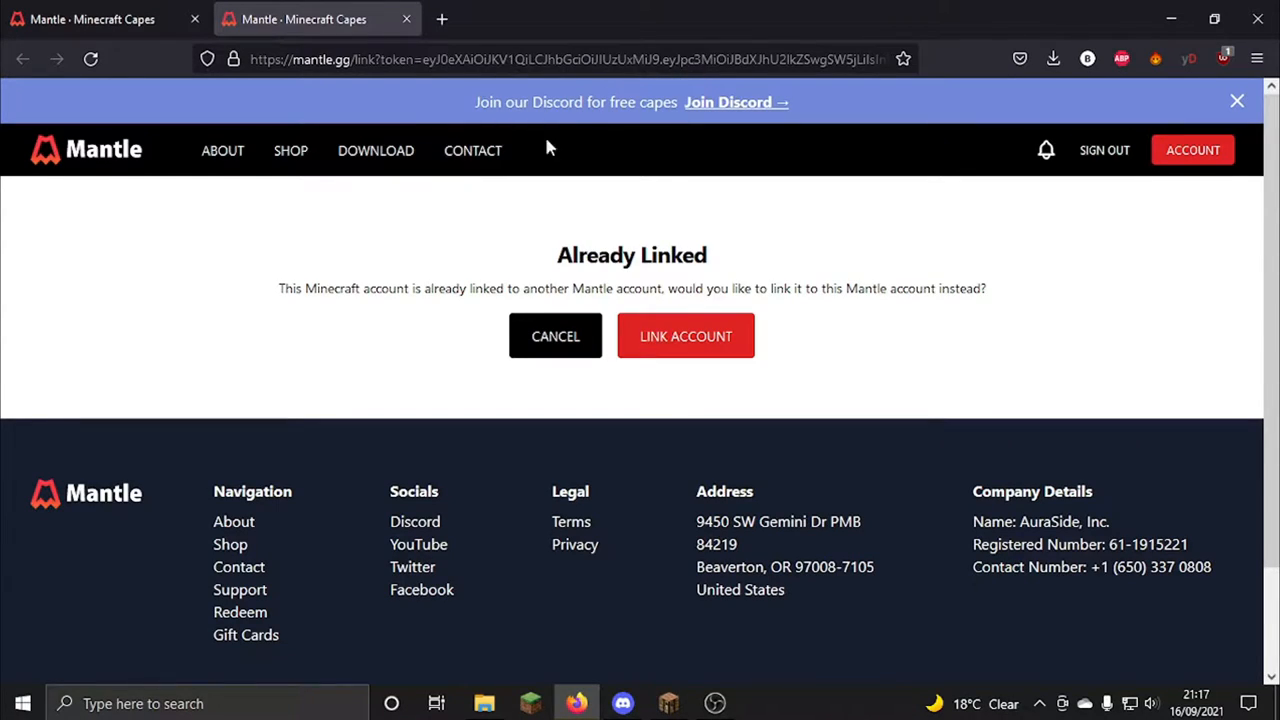
{"action": "left_click_drag", "start_coordinate": [557, 254], "coordinate": [735, 288]}
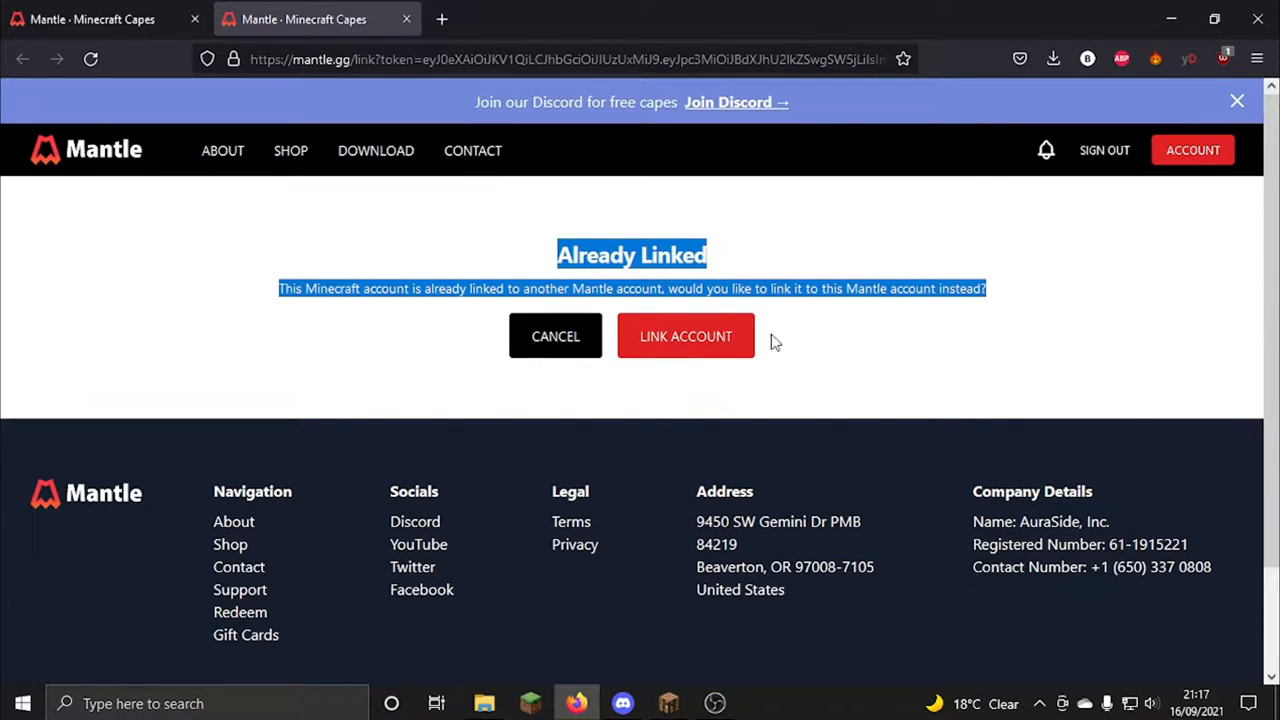
{"action": "mouse_move", "coordinate": [686, 336]}
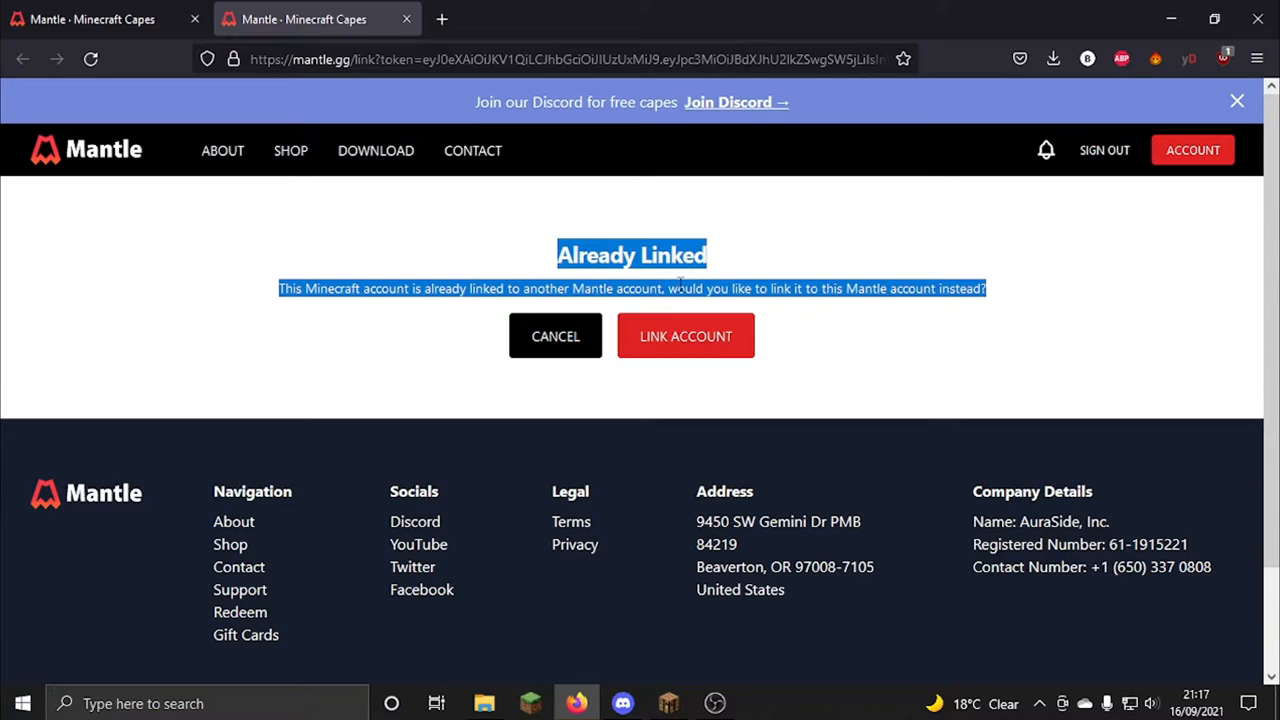
{"action": "mouse_move", "coordinate": [240, 107]}
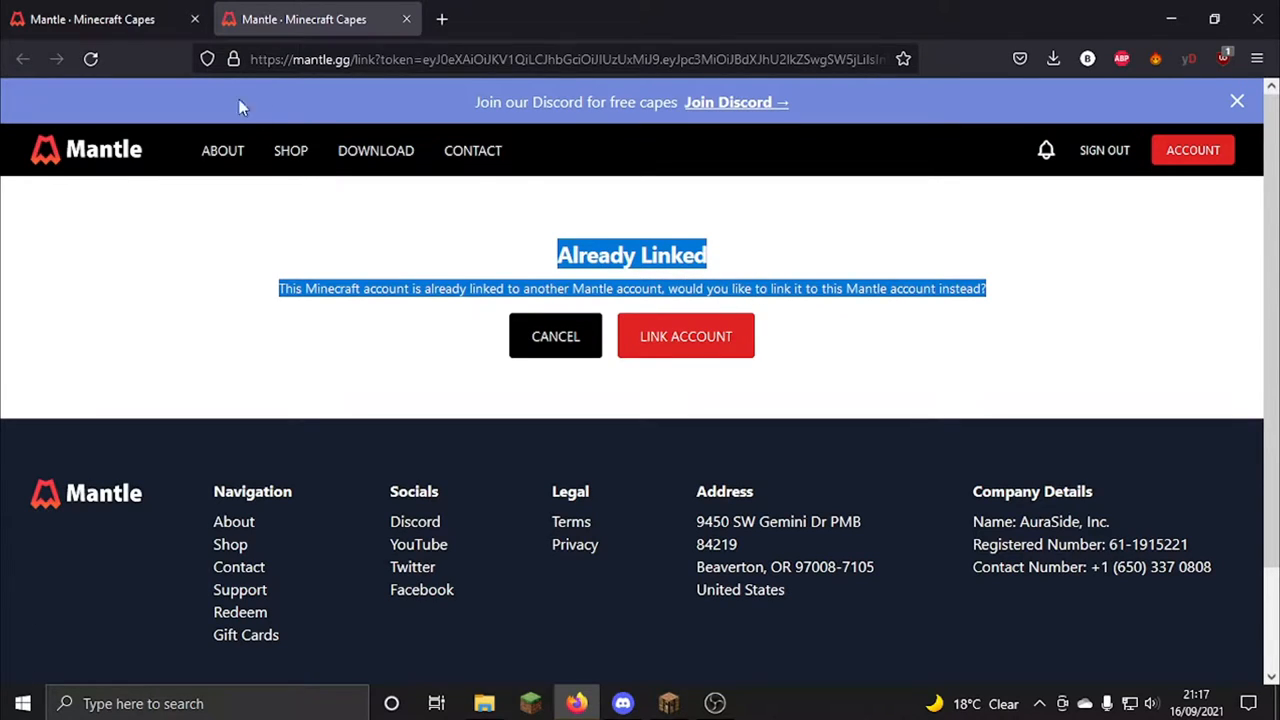
{"action": "mouse_move", "coordinate": [375, 150]}
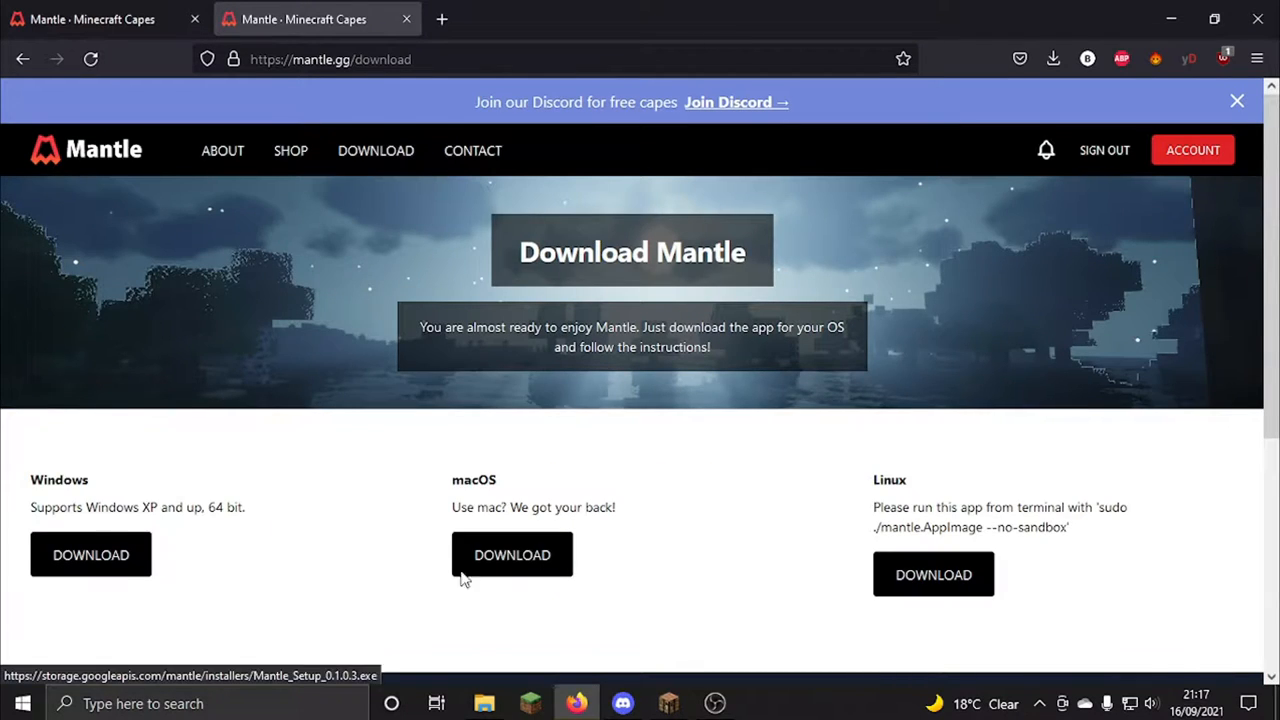
{"action": "mouse_move", "coordinate": [45, 503]}
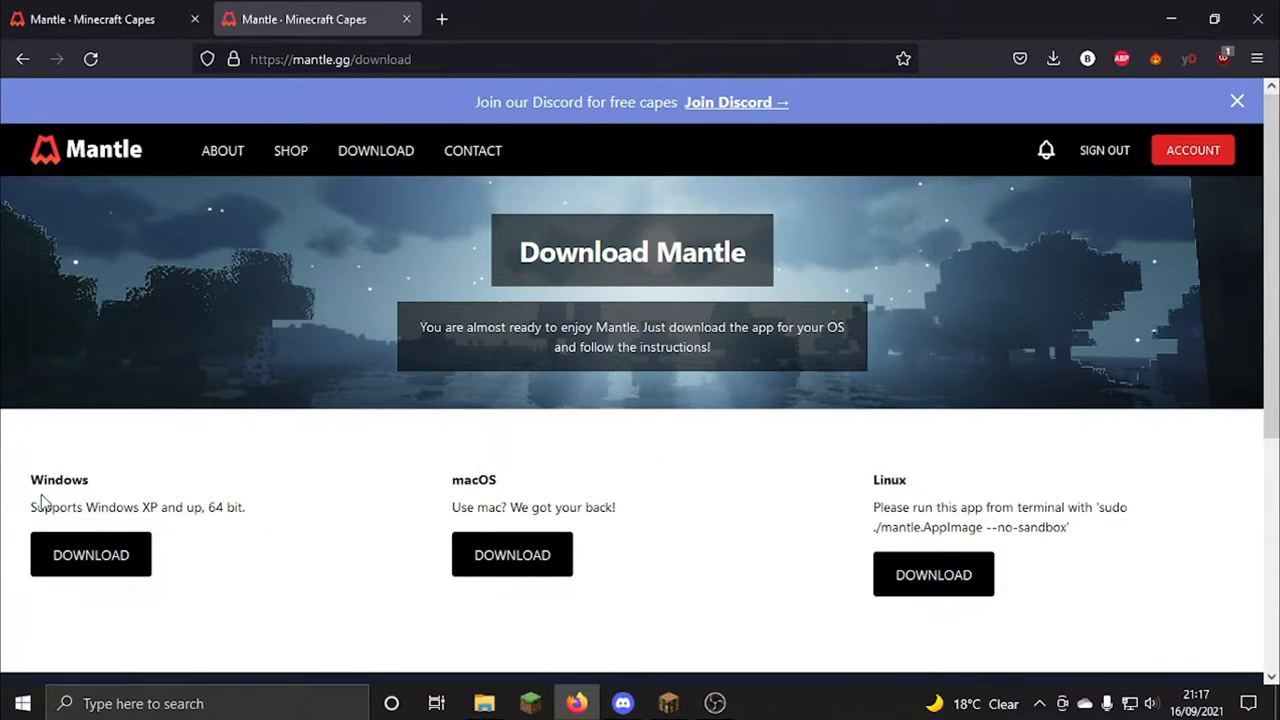
{"action": "mouse_move", "coordinate": [170, 585]}
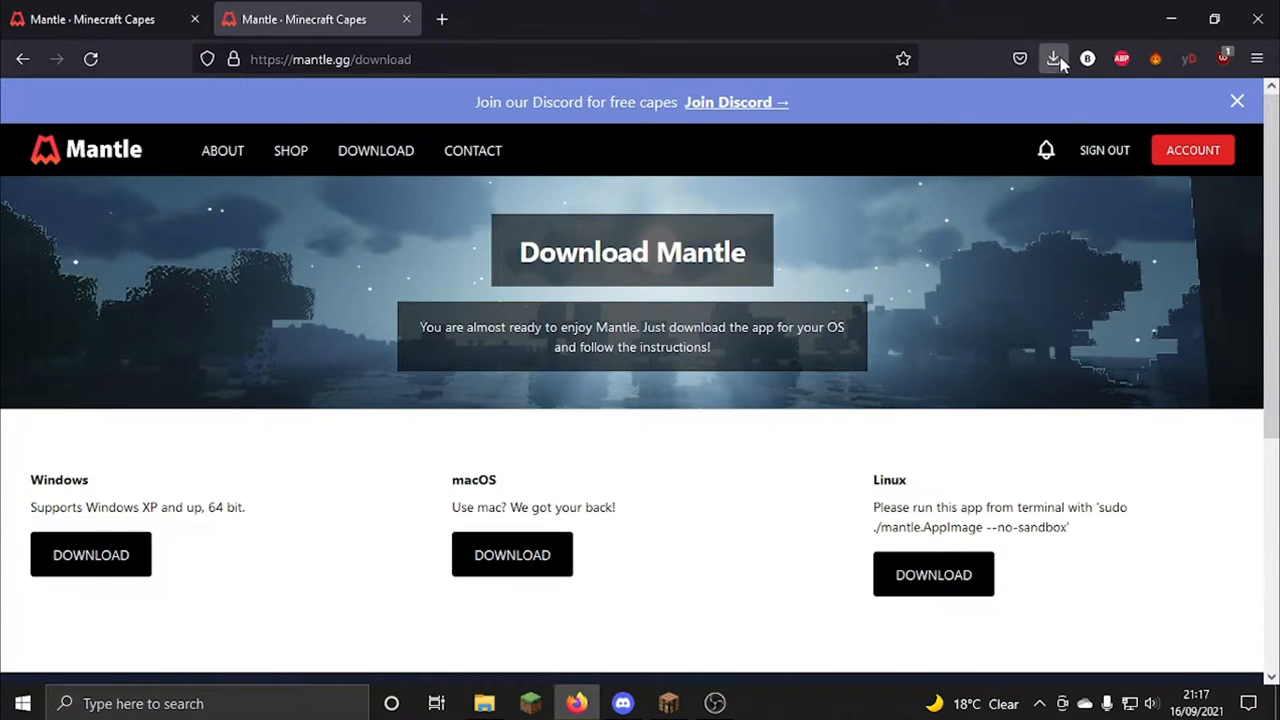
Run the downloaded Mantle_Setup installer from Firefox's downloads panel.
{"action": "left_click", "coordinate": [1053, 58]}
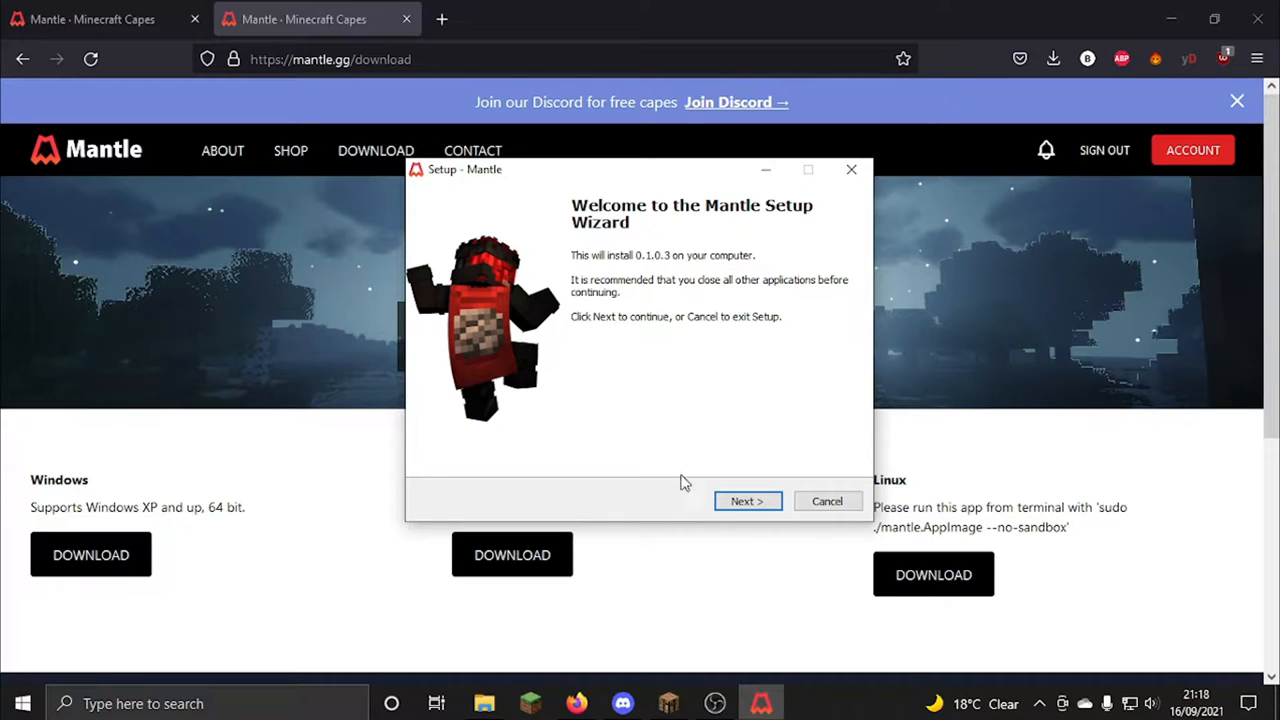
Agree to the EULA and Privacy Policy and start installing Mantle.
{"action": "left_click", "coordinate": [747, 501]}
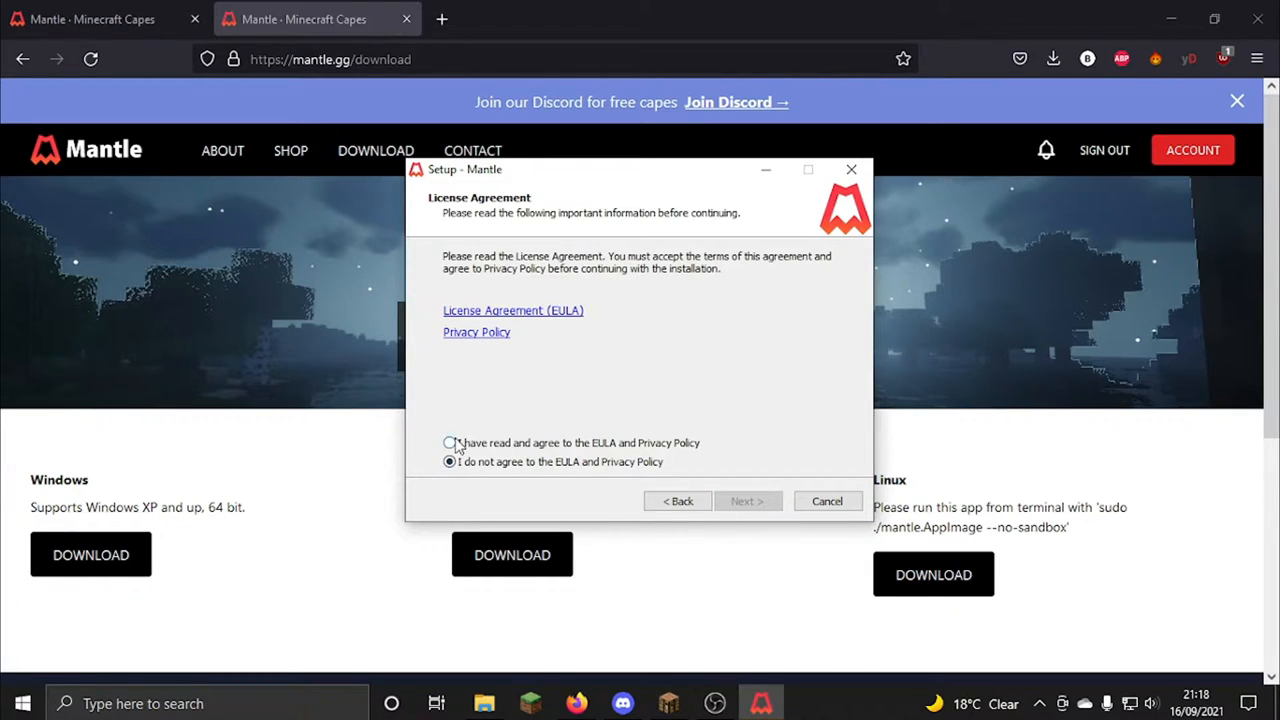
{"action": "left_click", "coordinate": [449, 442]}
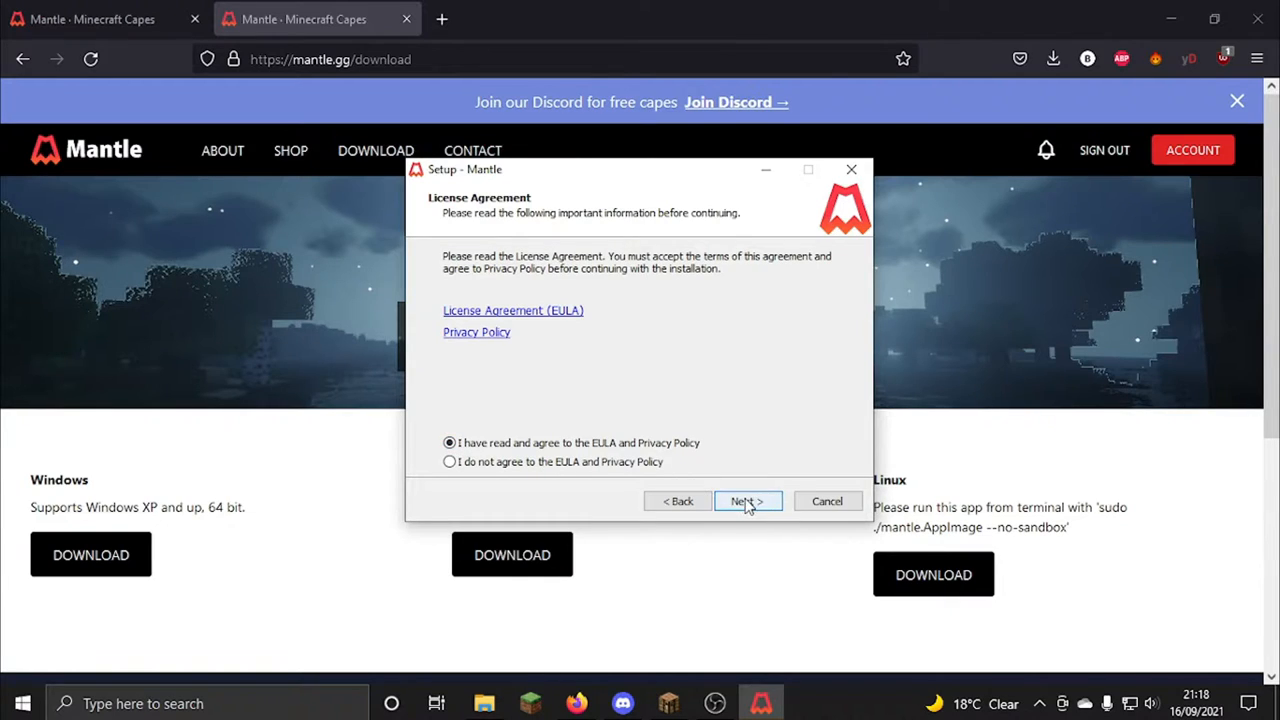
{"action": "left_click", "coordinate": [743, 501]}
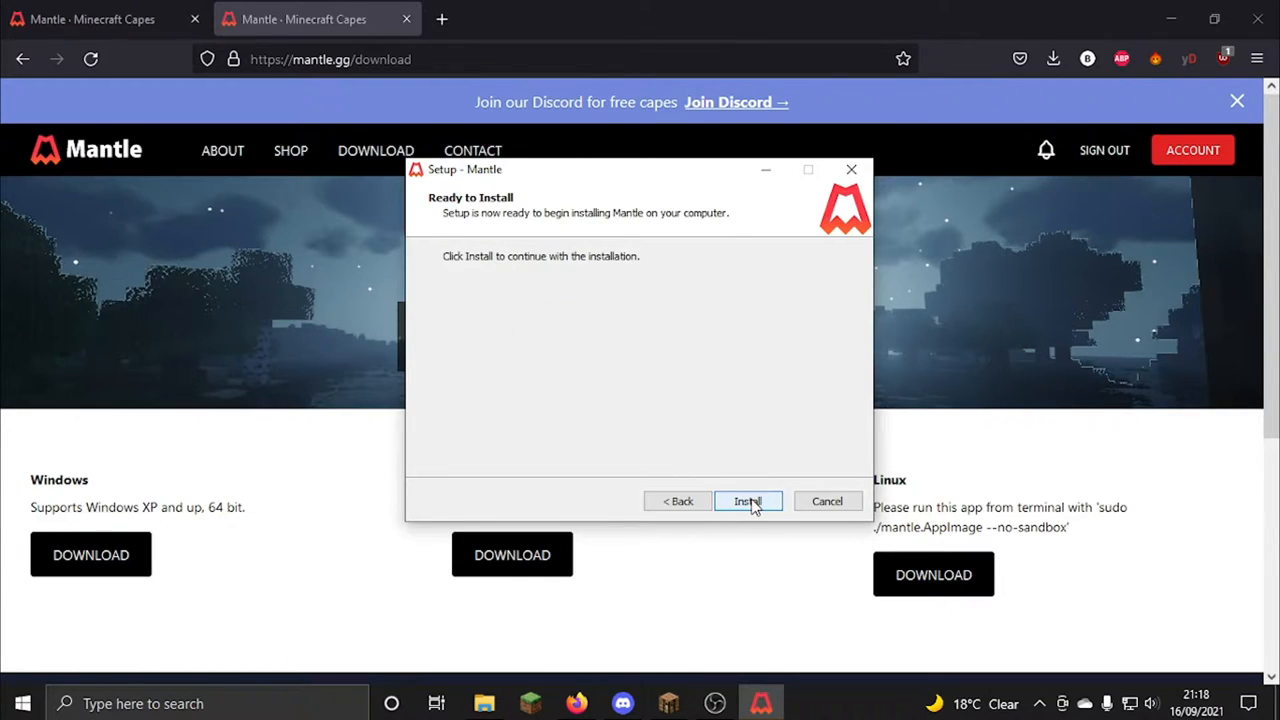
{"action": "left_click", "coordinate": [748, 501]}
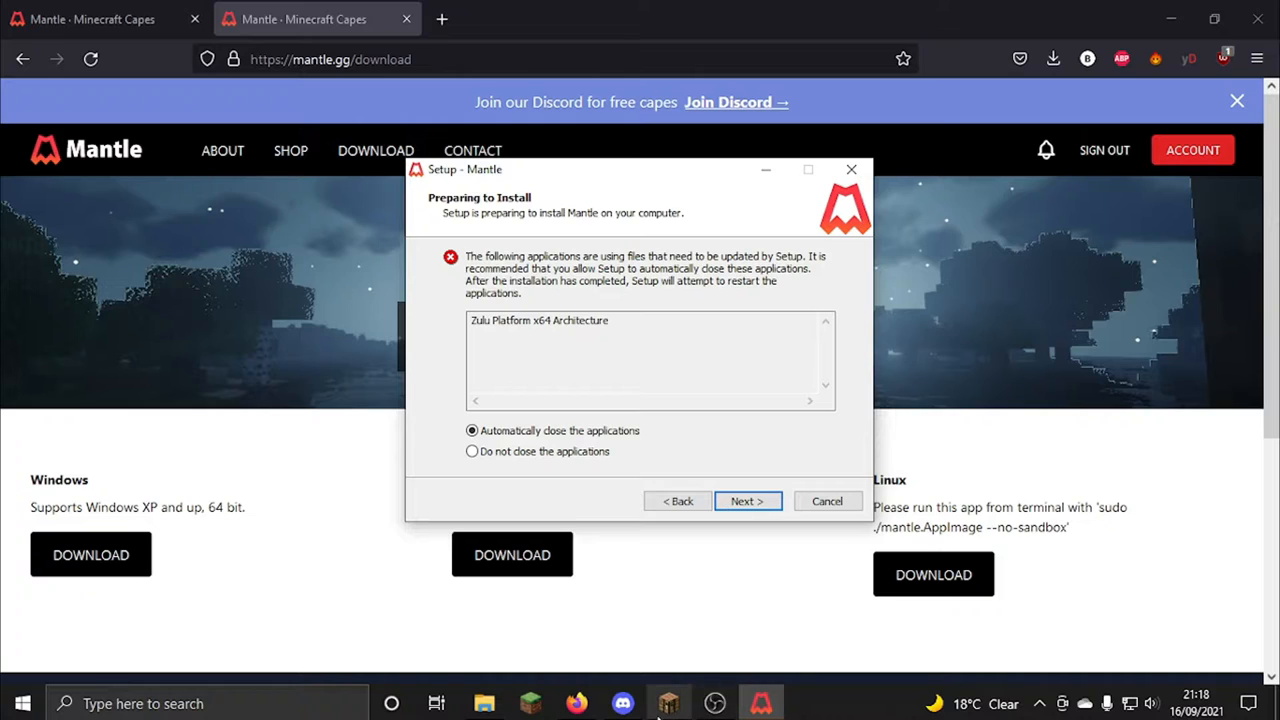
{"action": "mouse_move", "coordinate": [668, 703]}
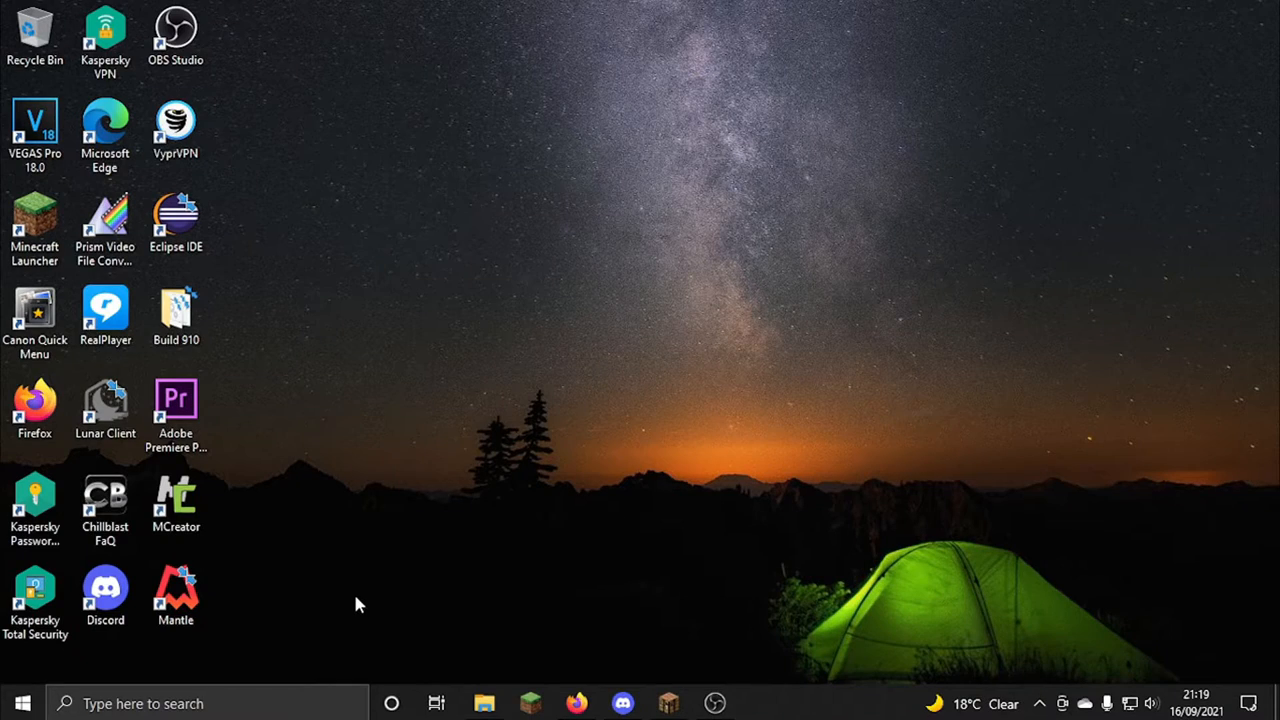
Launch Mantle from its desktop shortcut and run Load Mantle until it reports success.
{"action": "left_click", "coordinate": [175, 595]}
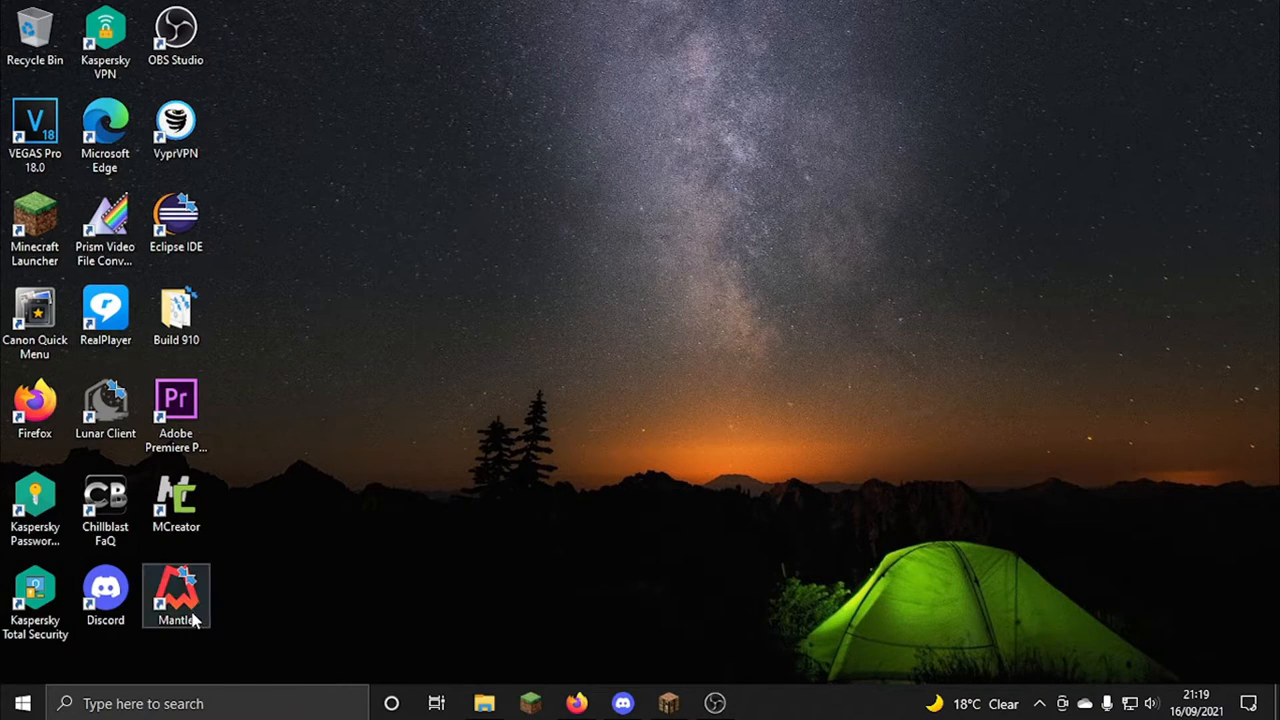
{"action": "mouse_move", "coordinate": [345, 622]}
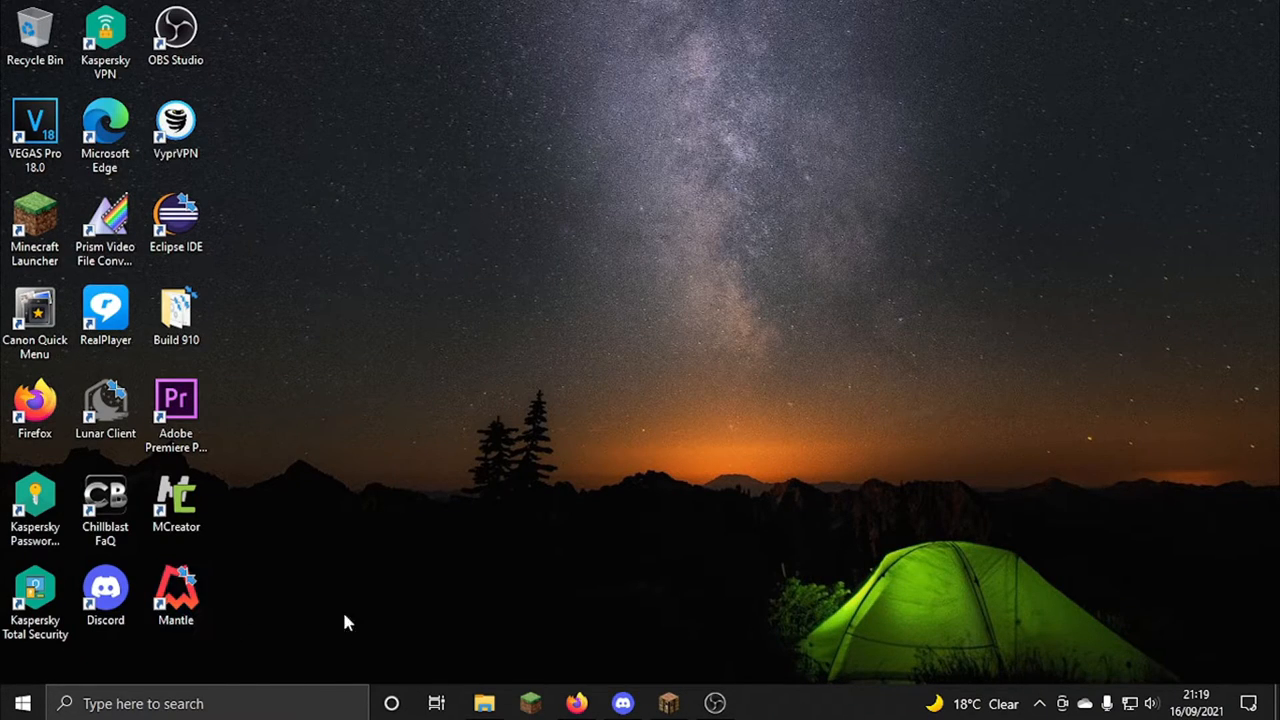
{"action": "left_click", "coordinate": [175, 595]}
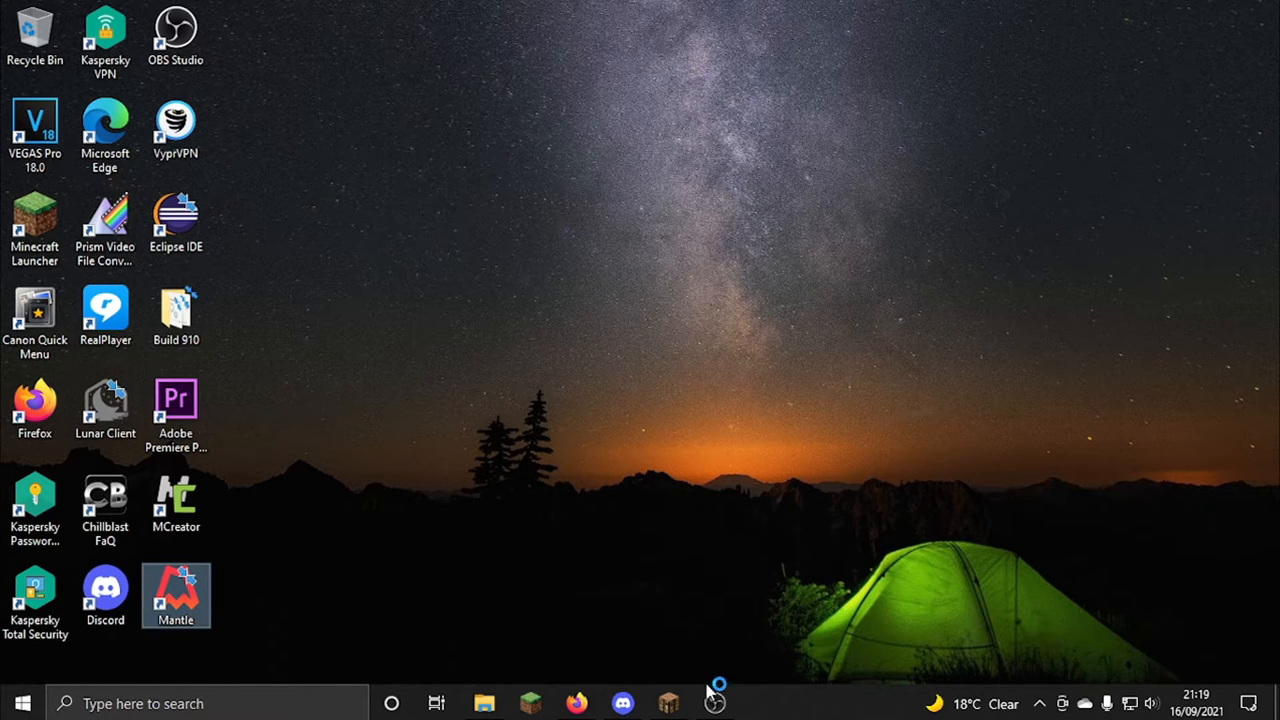
{"action": "double_click", "coordinate": [175, 595]}
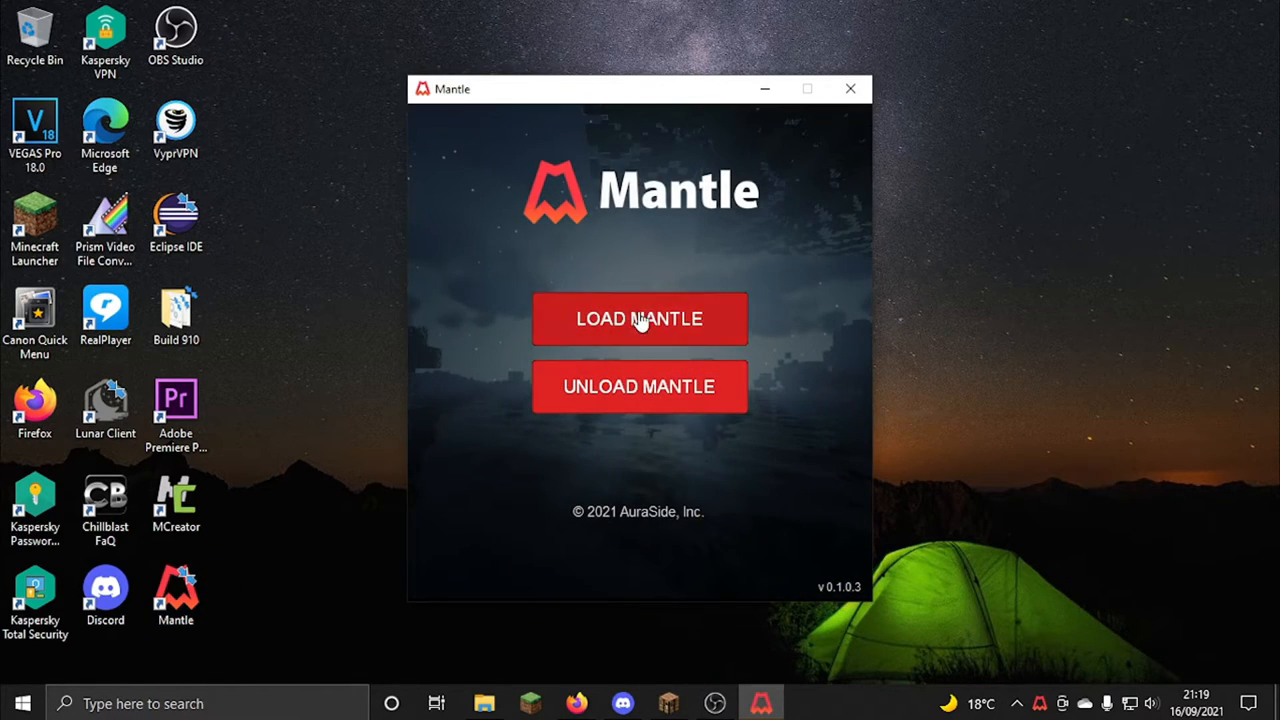
{"action": "left_click", "coordinate": [639, 318]}
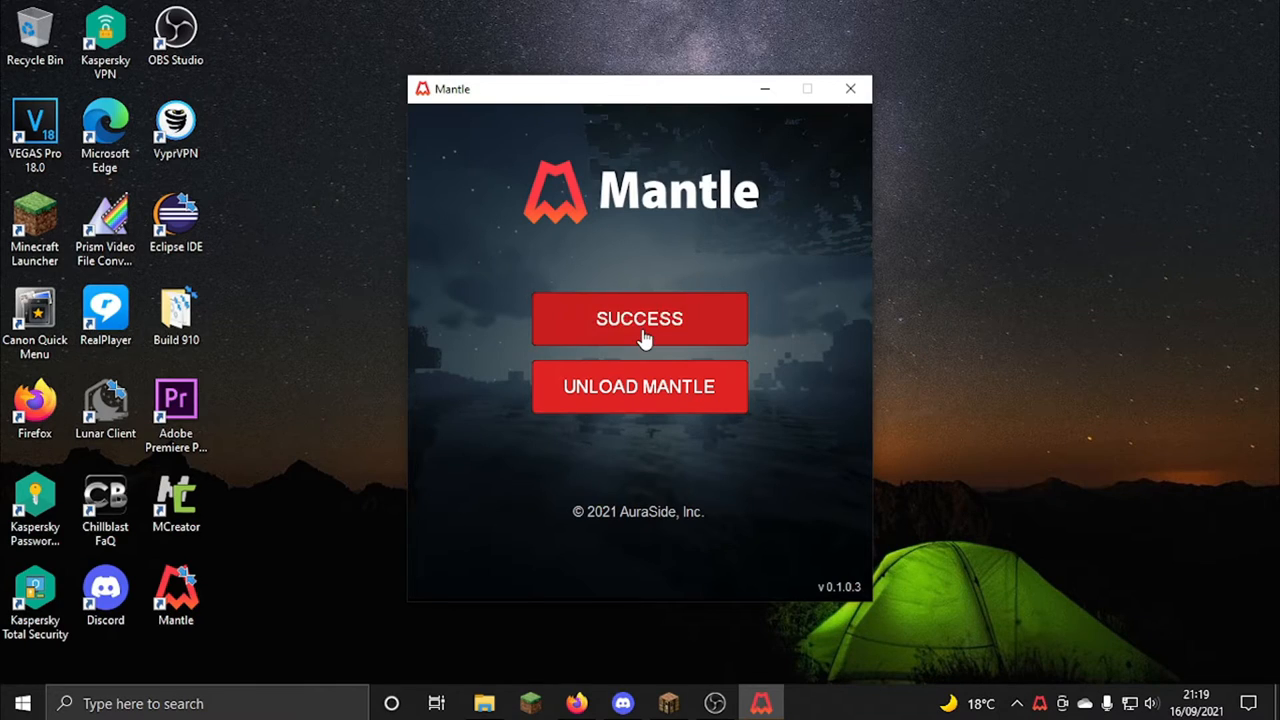
{"action": "left_click", "coordinate": [639, 318]}
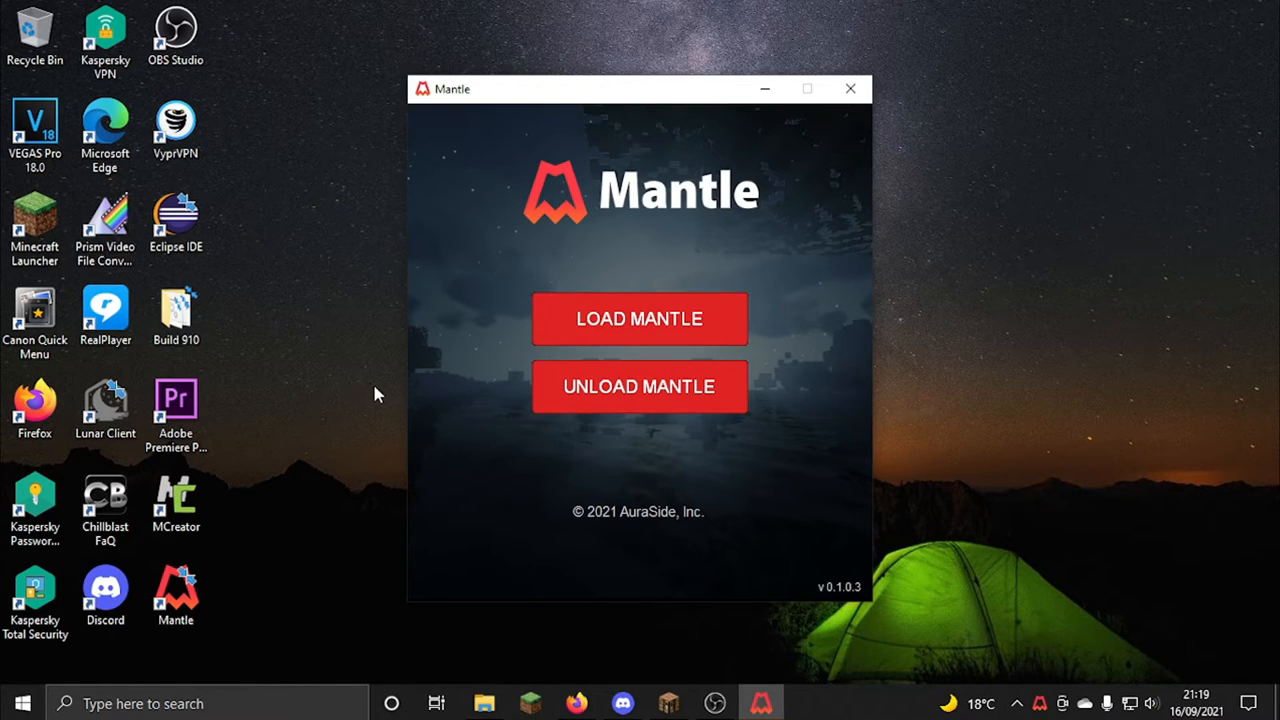